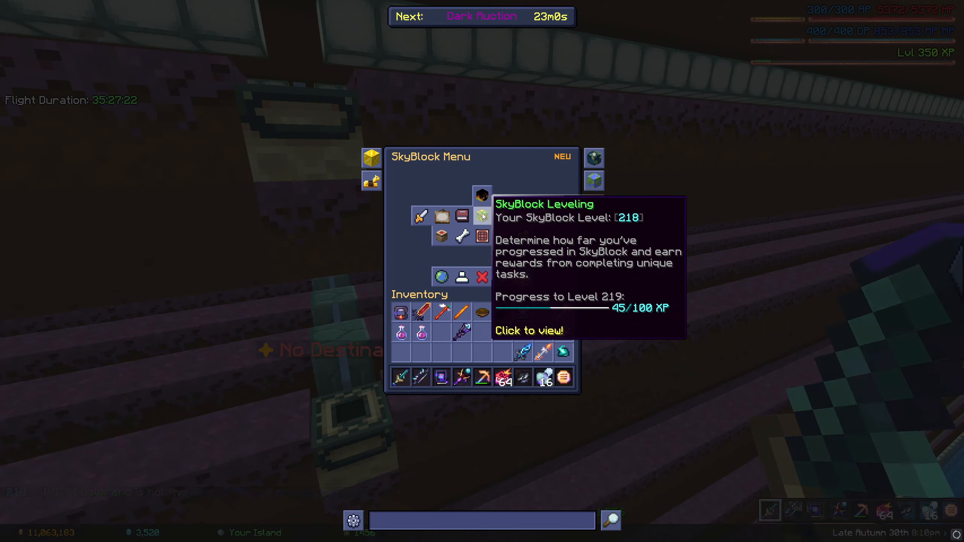
- Reach the Leveling Rewards overview from SkyBlock Leveling and view the first reward category
{"action": "left_click", "coordinate": [482, 215]}
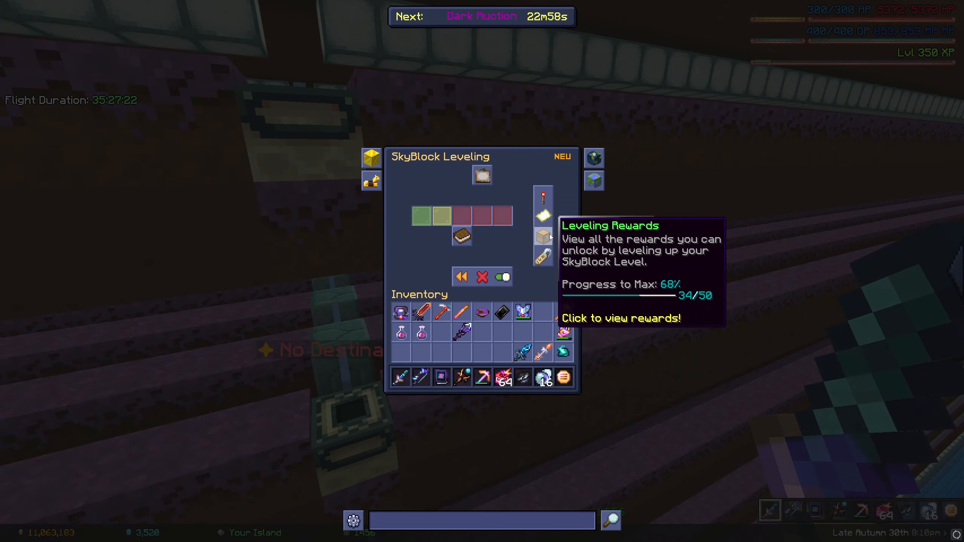
{"action": "left_click", "coordinate": [542, 236]}
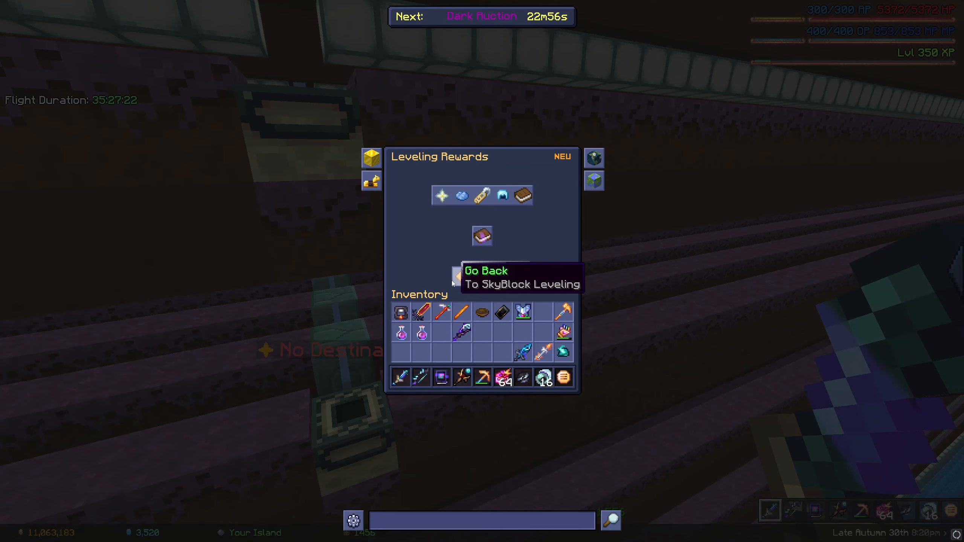
{"action": "left_click", "coordinate": [458, 277]}
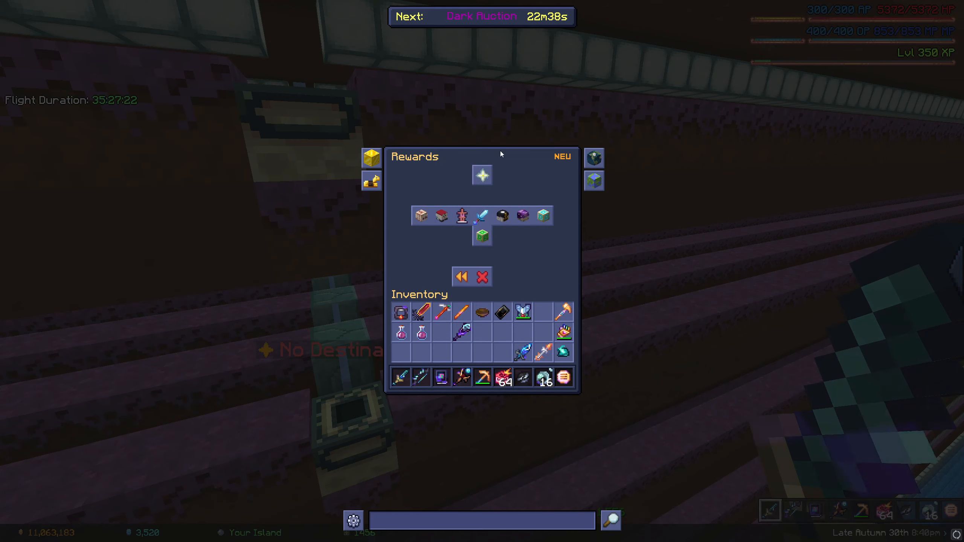
{"action": "mouse_move", "coordinate": [482, 235]}
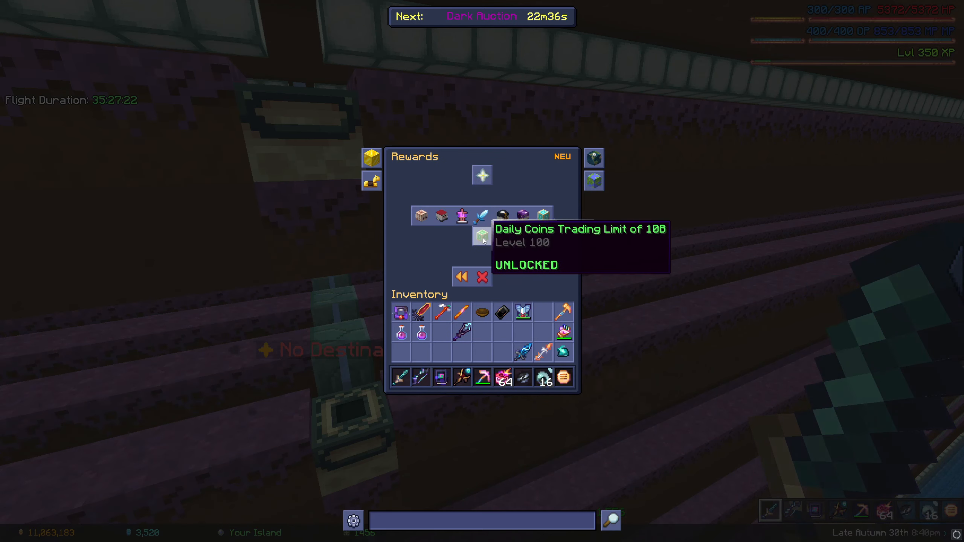
{"action": "mouse_move", "coordinate": [543, 216]}
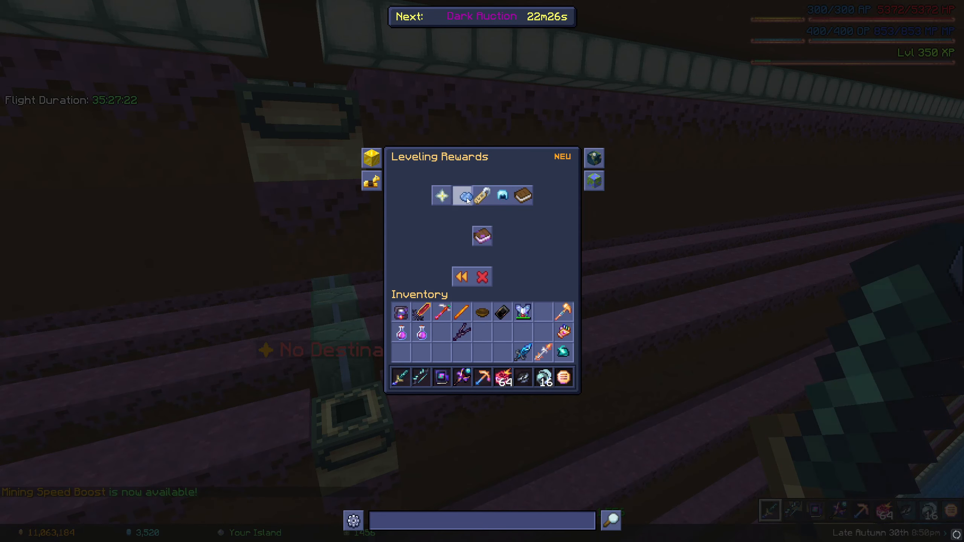
{"action": "left_click", "coordinate": [461, 196]}
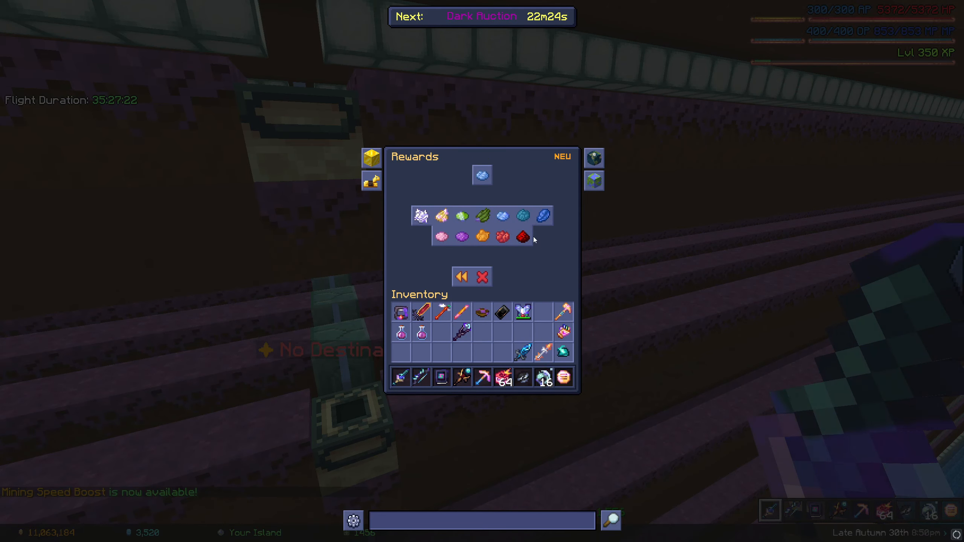
{"action": "mouse_move", "coordinate": [522, 237]}
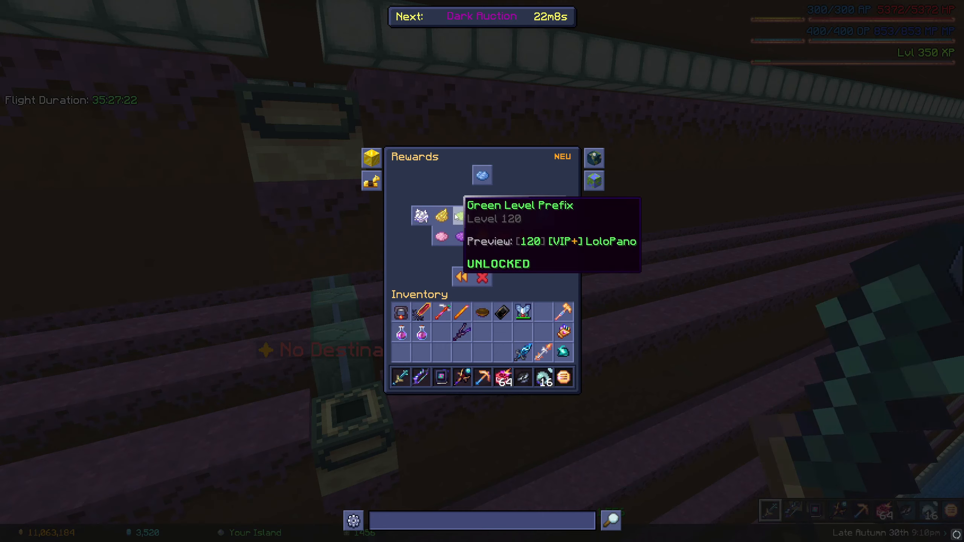
{"action": "mouse_move", "coordinate": [441, 215]}
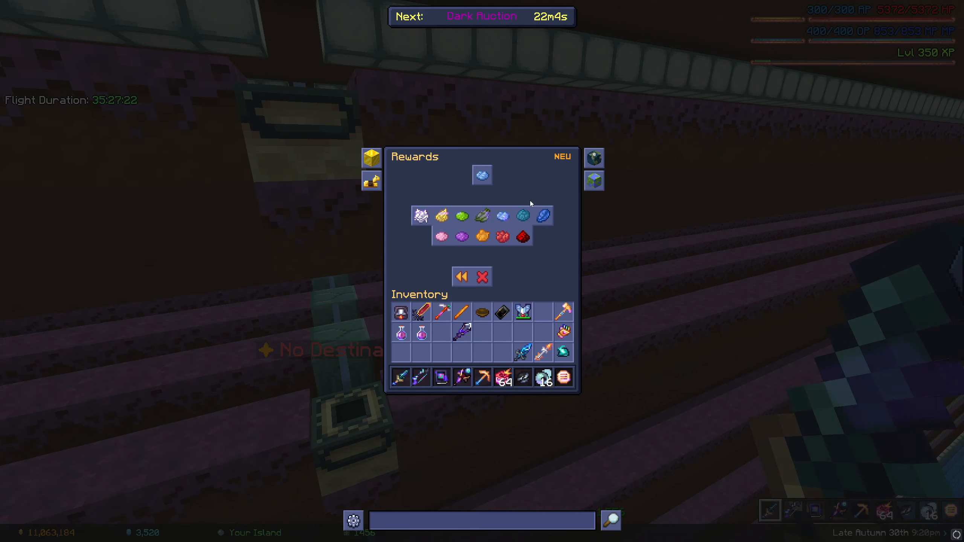
{"action": "mouse_move", "coordinate": [461, 237]}
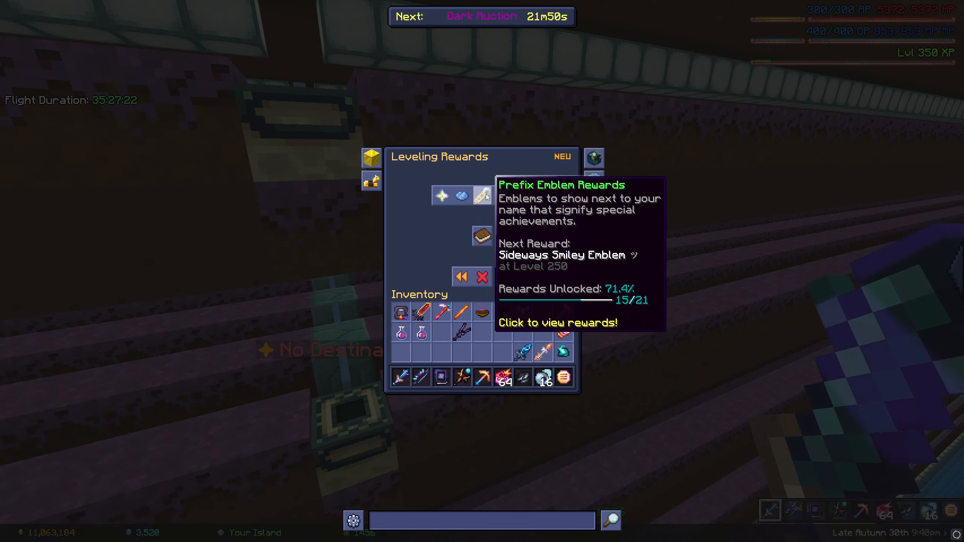
{"action": "left_click", "coordinate": [483, 196]}
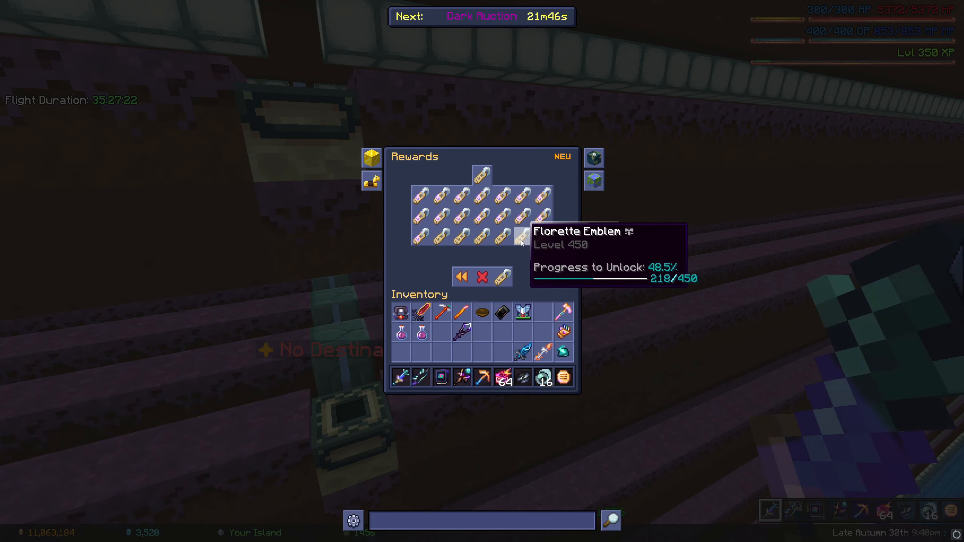
{"action": "mouse_move", "coordinate": [440, 237]}
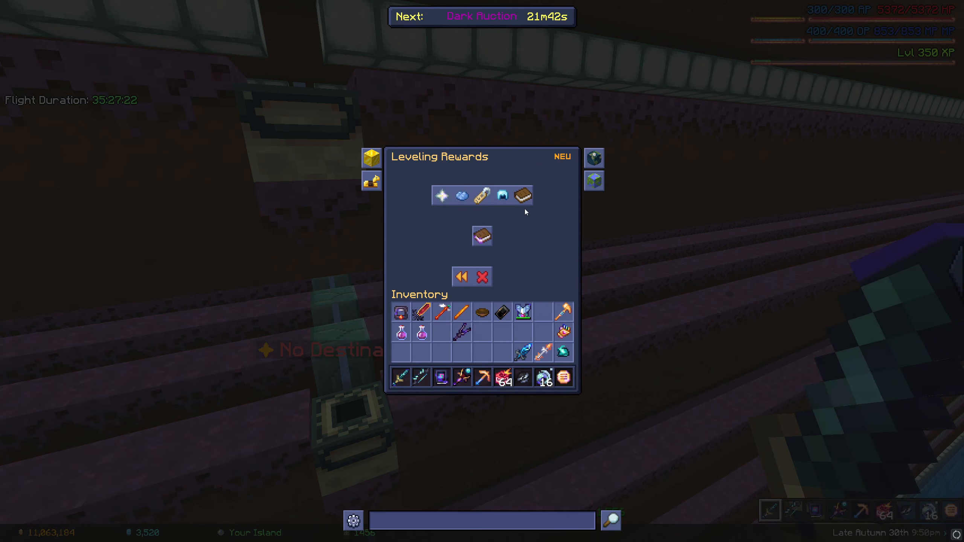
- View the Book of Progression reward category showing the Level 25 book unlocked
{"action": "left_click", "coordinate": [502, 196]}
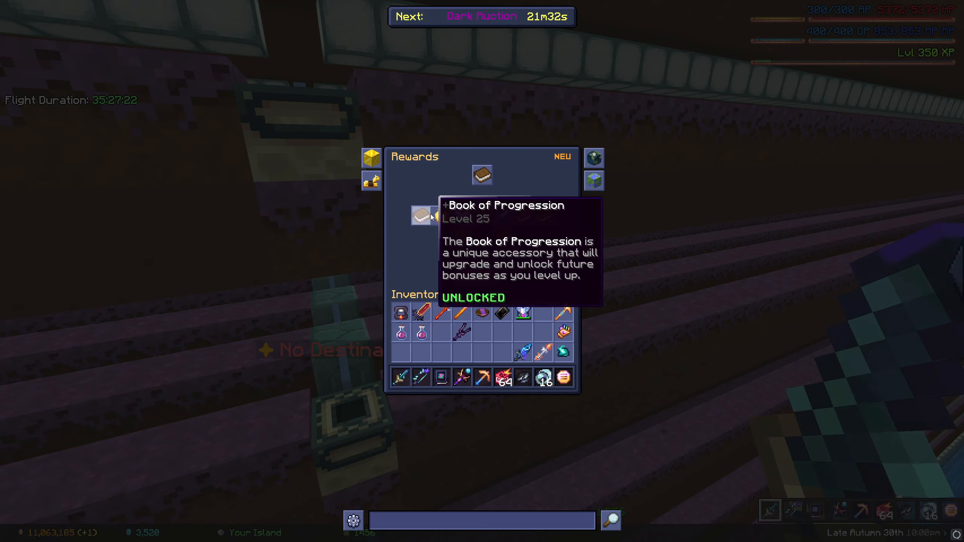
{"action": "mouse_move", "coordinate": [441, 215]}
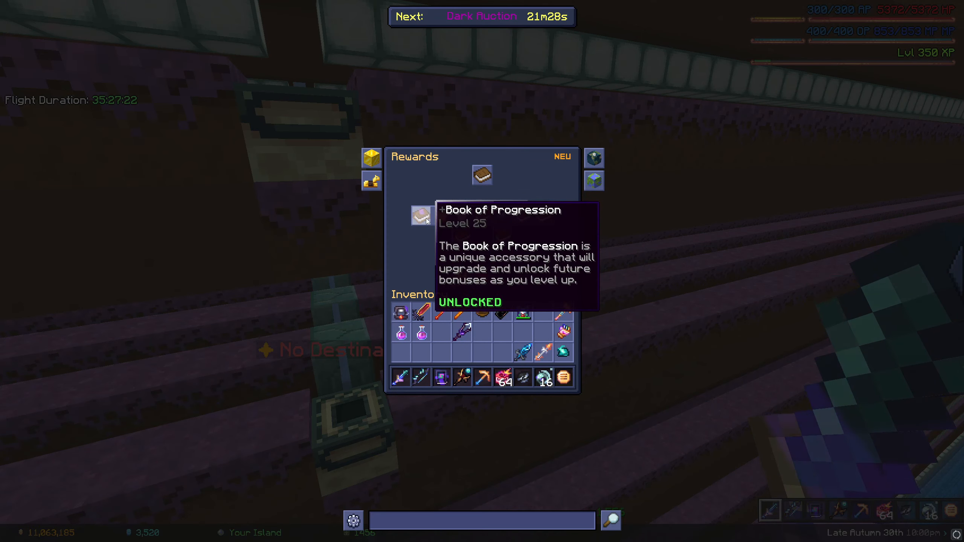
{"action": "mouse_move", "coordinate": [442, 216]}
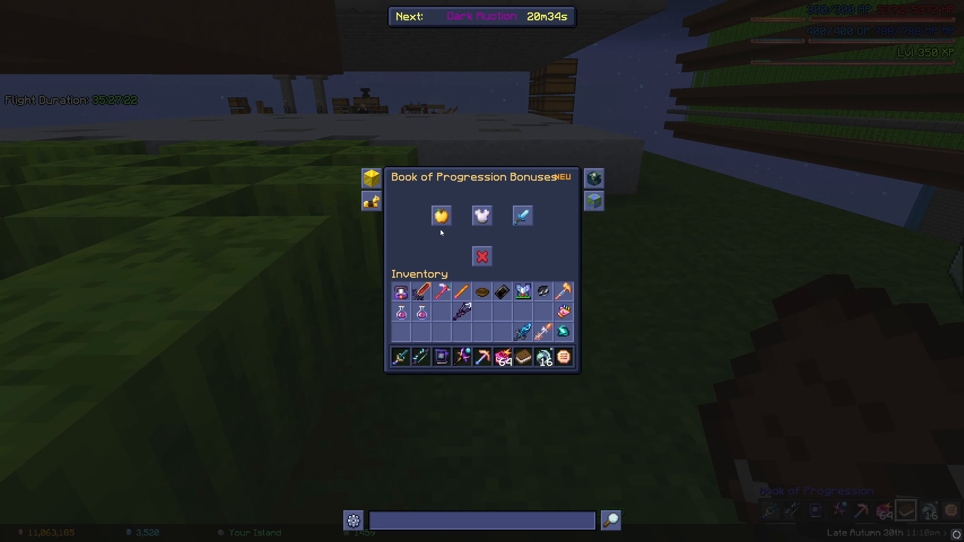
- Close the Book of Progression bonuses menu, returning to SkyBlock Leveling
{"action": "left_click", "coordinate": [482, 256]}
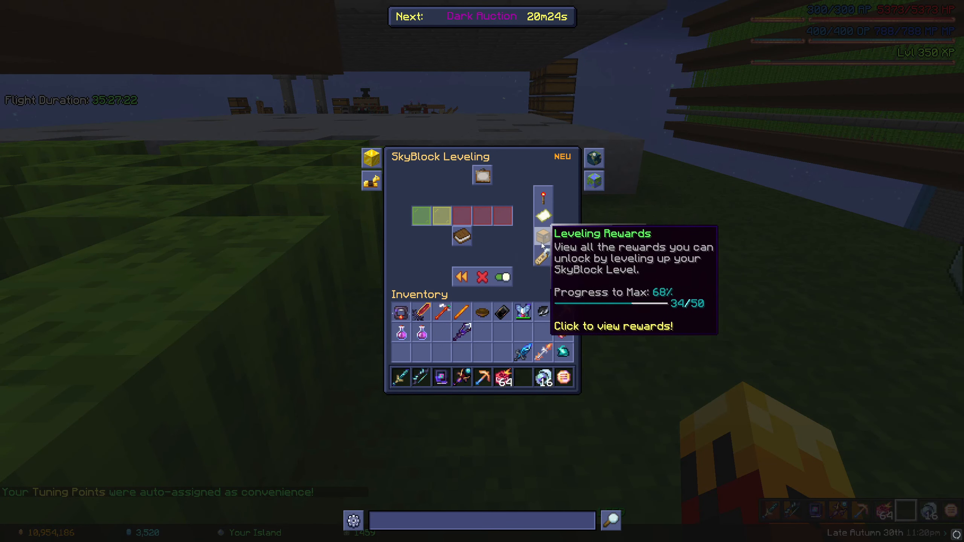
{"action": "mouse_move", "coordinate": [543, 219]}
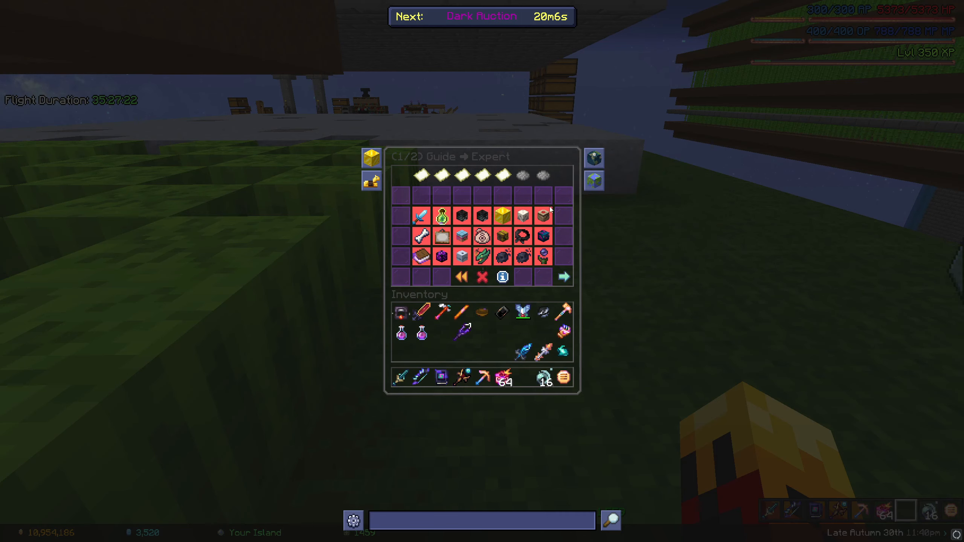
- Return to SkyBlock Leveling and view the ways to earn SkyBlock XP
{"action": "left_click", "coordinate": [562, 277]}
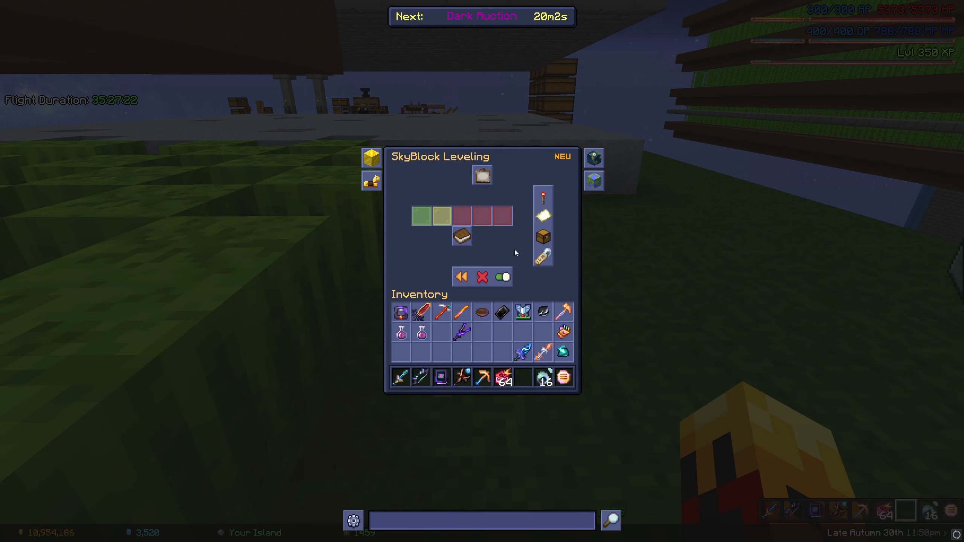
{"action": "mouse_move", "coordinate": [543, 195]}
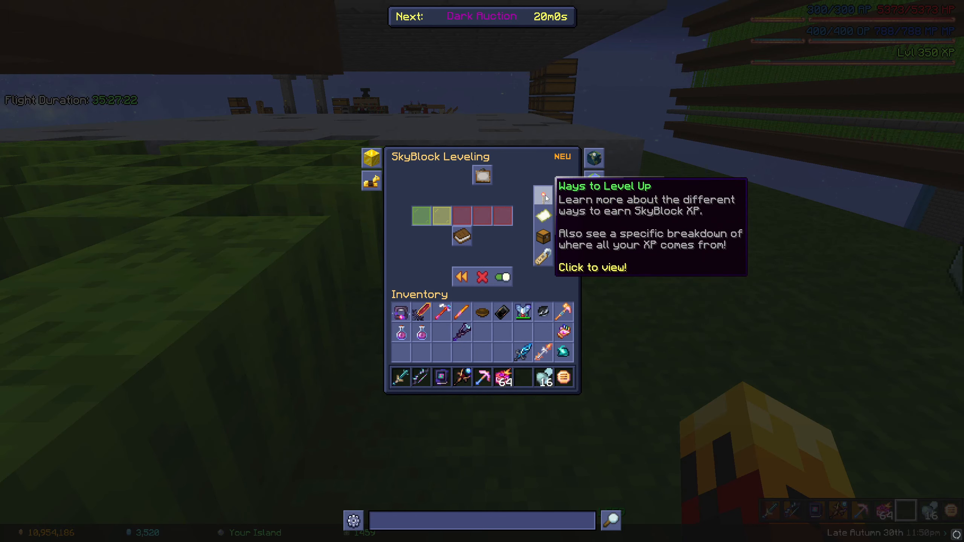
{"action": "left_click", "coordinate": [544, 195]}
{"action": "type", "text": "muse"}
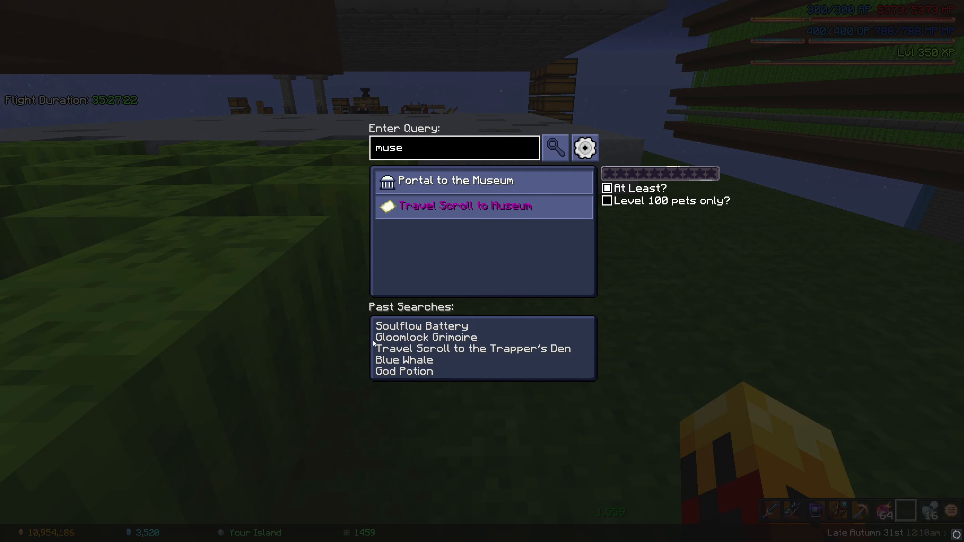
- Select the Travel Scroll to Museum result to buy it for 500,000 coins
{"action": "left_click", "coordinate": [466, 206]}
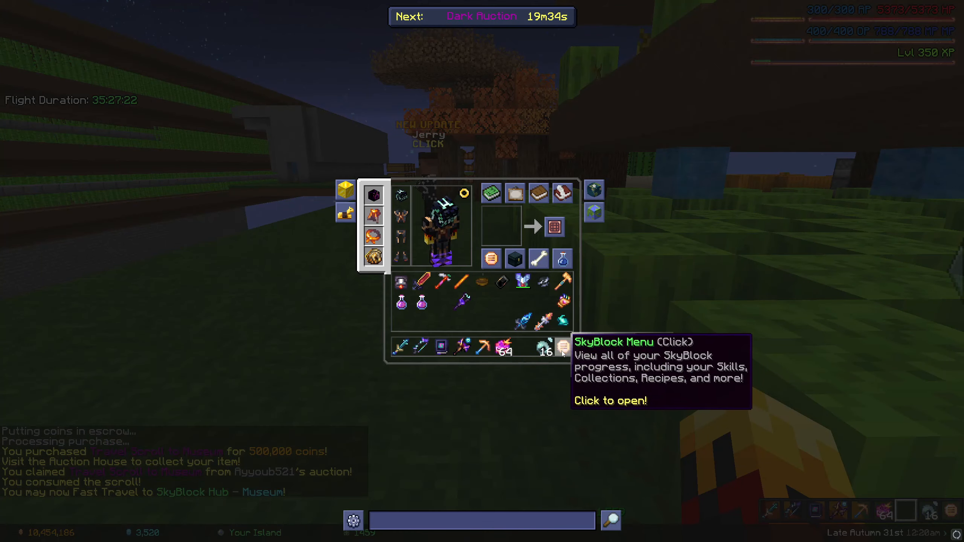
- From the SkyBlock Menu, view the Fast Travels Unlocked tasks
{"action": "left_click", "coordinate": [560, 347]}
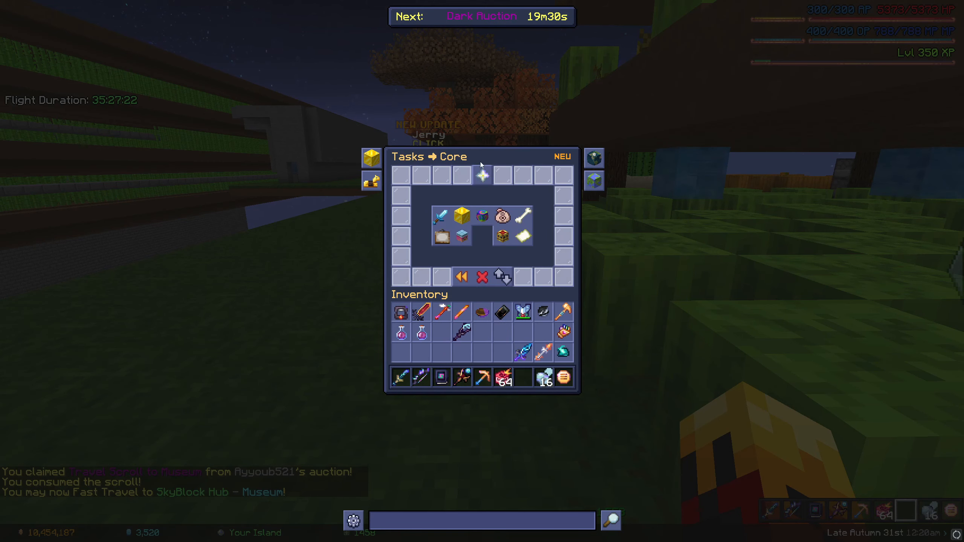
{"action": "mouse_move", "coordinate": [522, 235]}
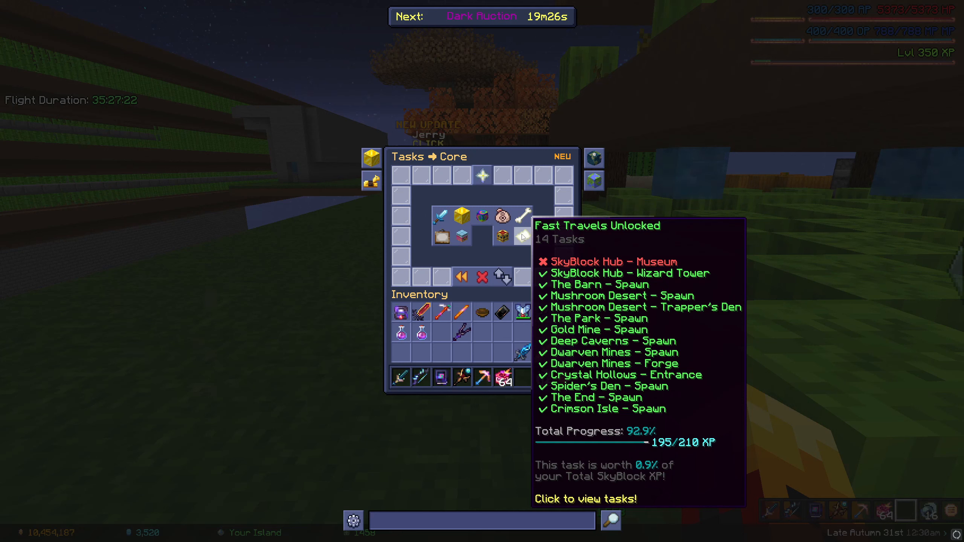
{"action": "left_click", "coordinate": [521, 236]}
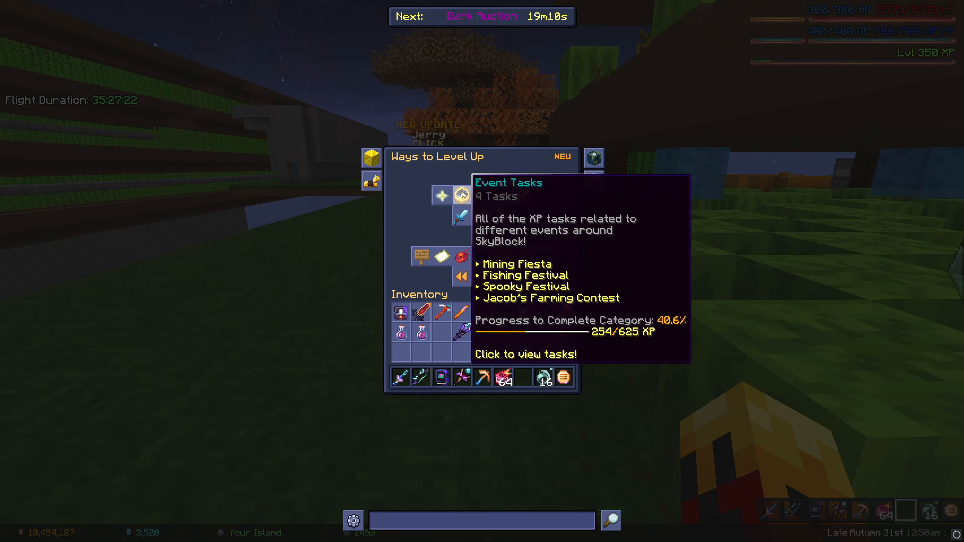
- Browse the Event Tasks, Essence Shop Tasks and skill related task categories
{"action": "left_click", "coordinate": [442, 195]}
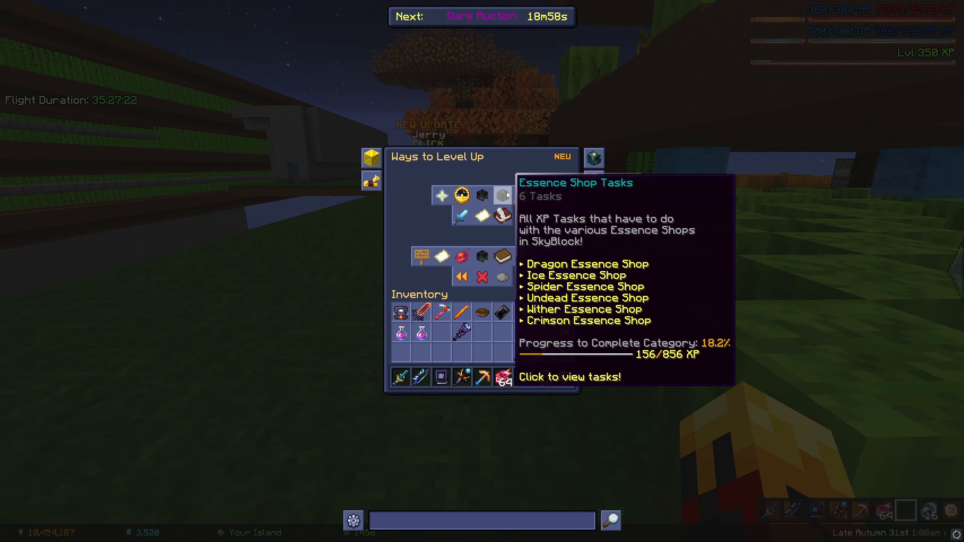
{"action": "left_click", "coordinate": [502, 196]}
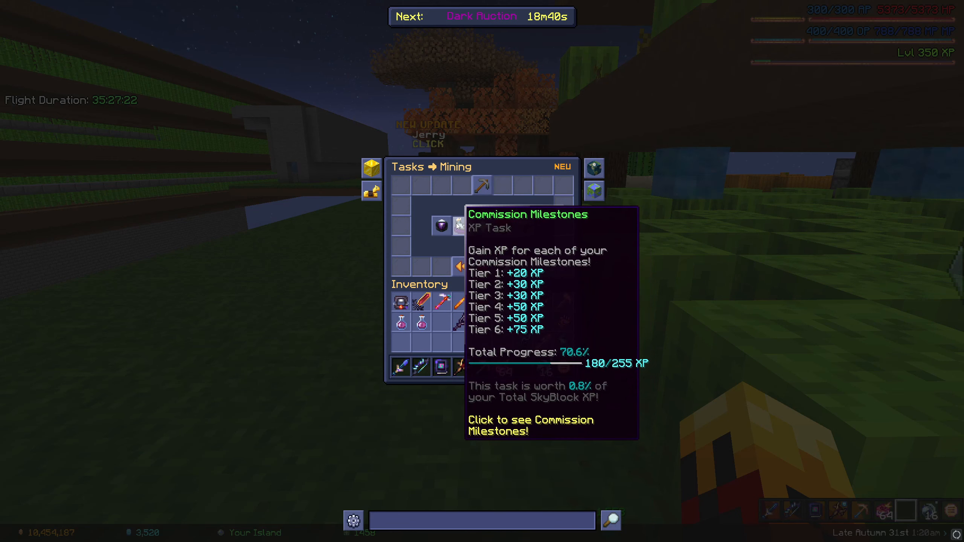
{"action": "mouse_move", "coordinate": [503, 226]}
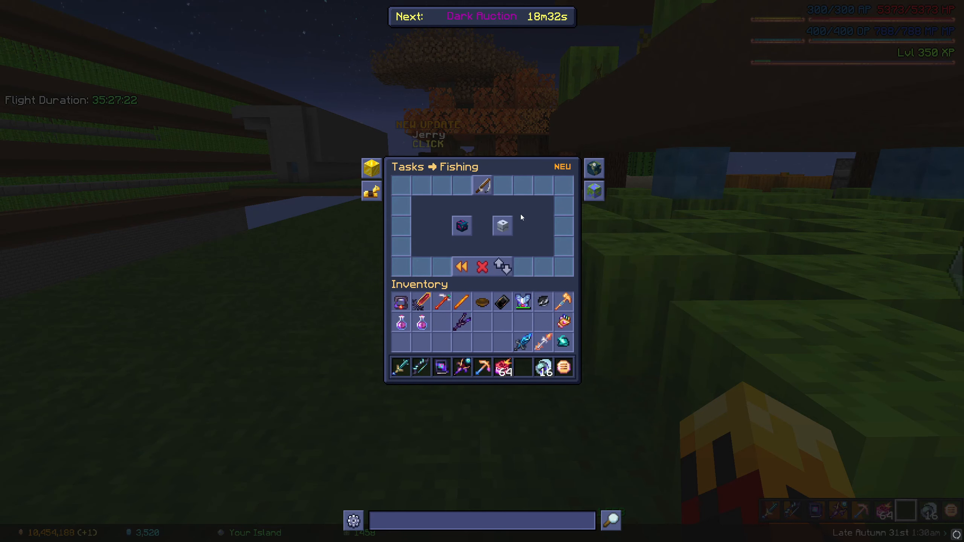
{"action": "left_click", "coordinate": [460, 266]}
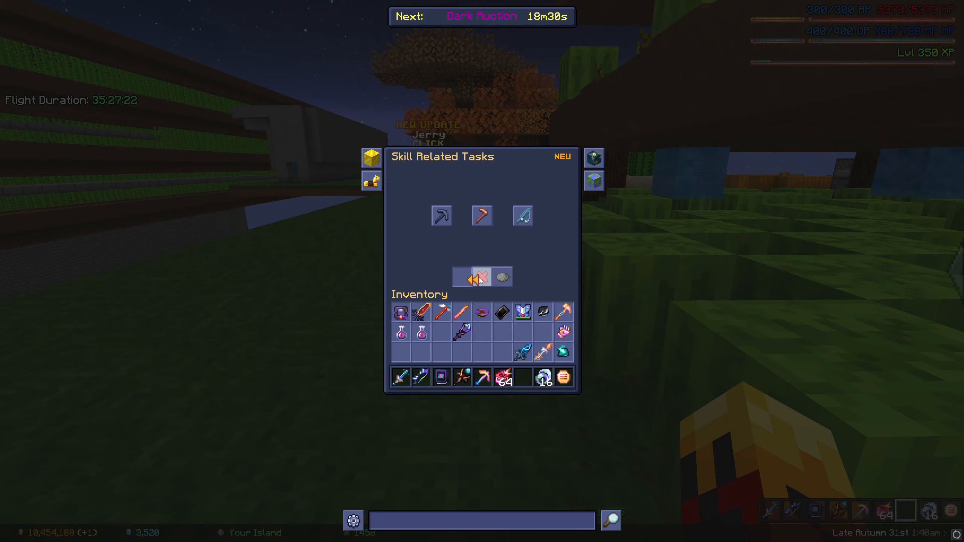
- Browse the remaining skill and story task categories, then close the leveling menu
{"action": "left_click", "coordinate": [483, 276]}
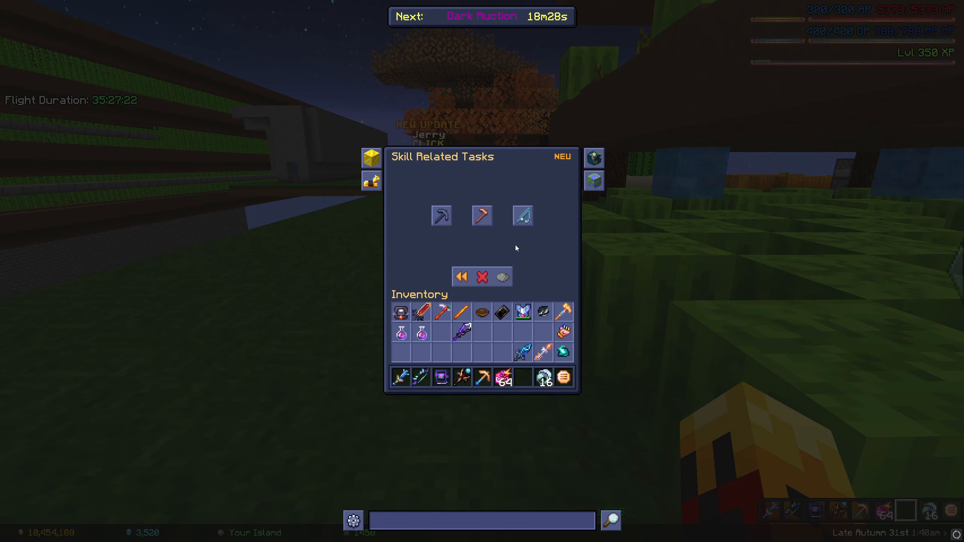
{"action": "mouse_move", "coordinate": [522, 216]}
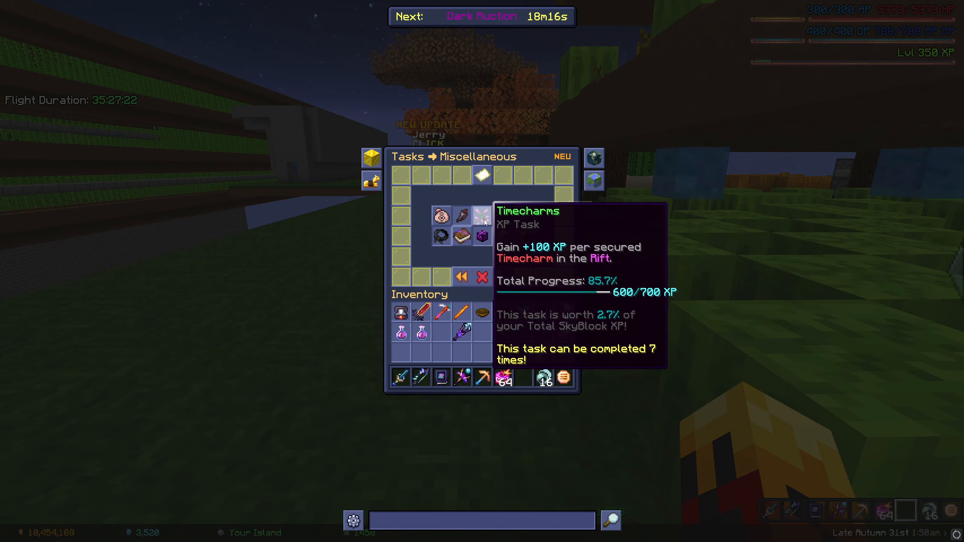
{"action": "mouse_move", "coordinate": [502, 216]}
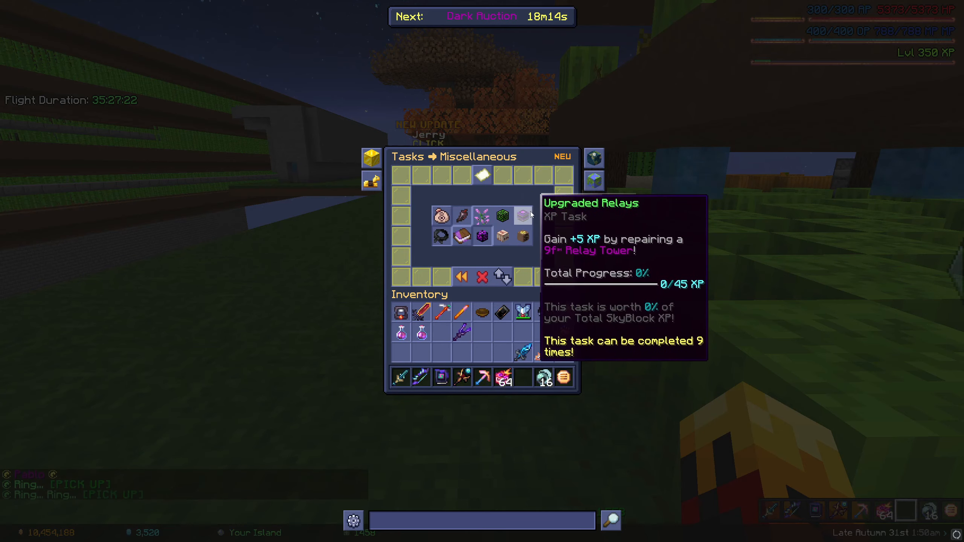
{"action": "mouse_move", "coordinate": [503, 235]}
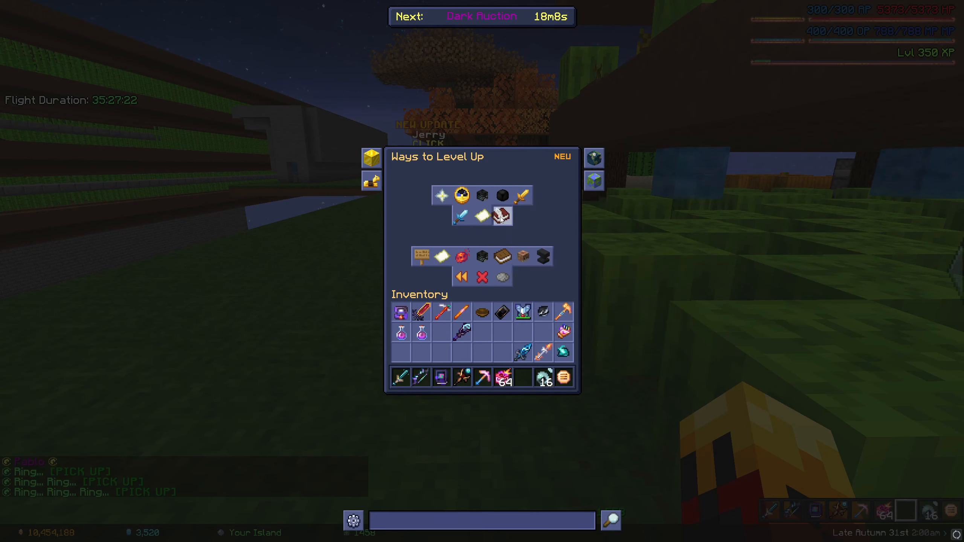
{"action": "left_click", "coordinate": [501, 216]}
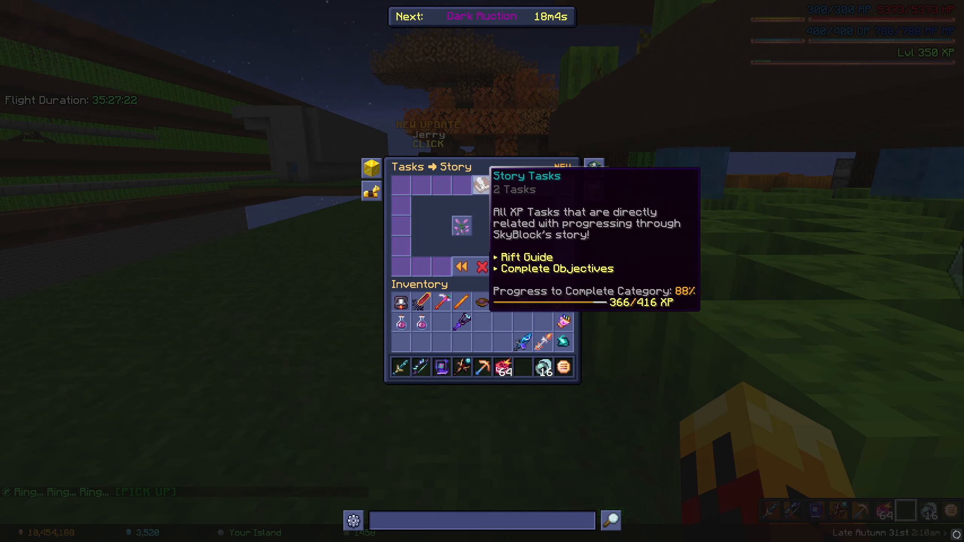
{"action": "key", "text": "Escape"}
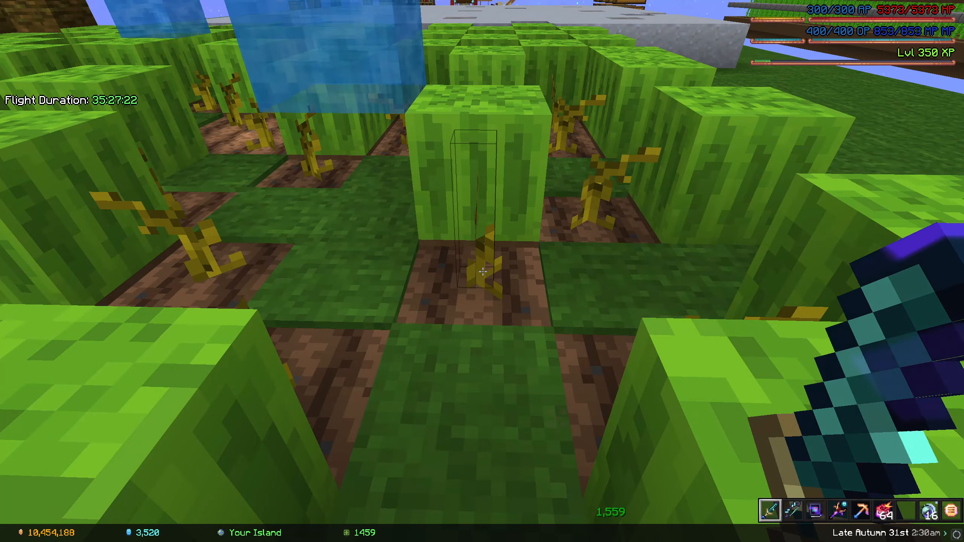
{"action": "mouse_move", "coordinate": [482, 271]}
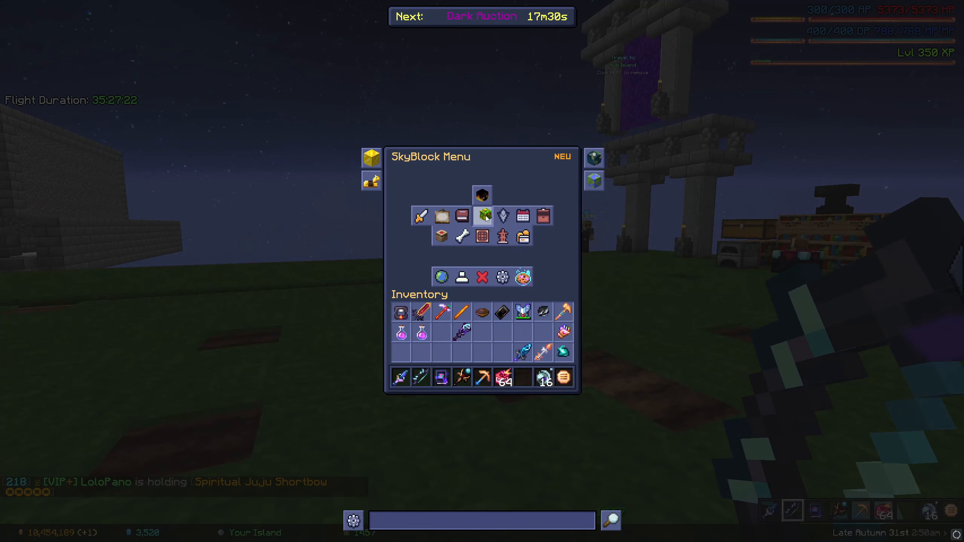
- Review Leveling Rewards and the Prefix Emblem Rewards list, then go back to the SkyBlock Leveling page
{"action": "left_click", "coordinate": [482, 216]}
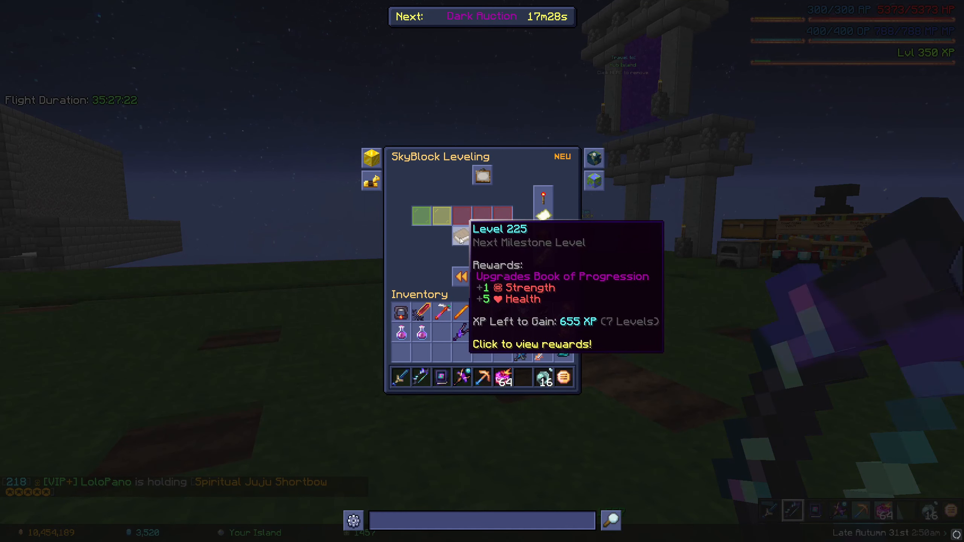
{"action": "left_click", "coordinate": [461, 238]}
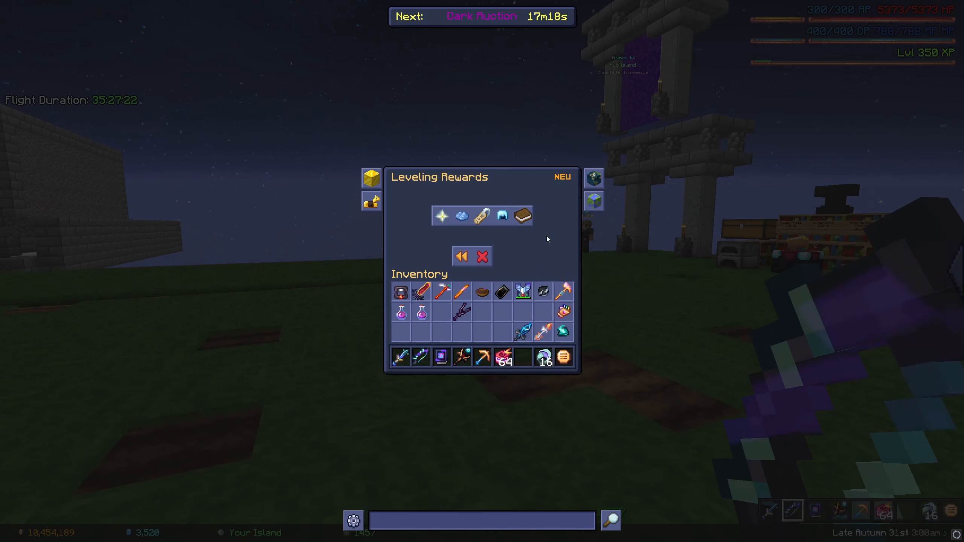
{"action": "mouse_move", "coordinate": [461, 216]}
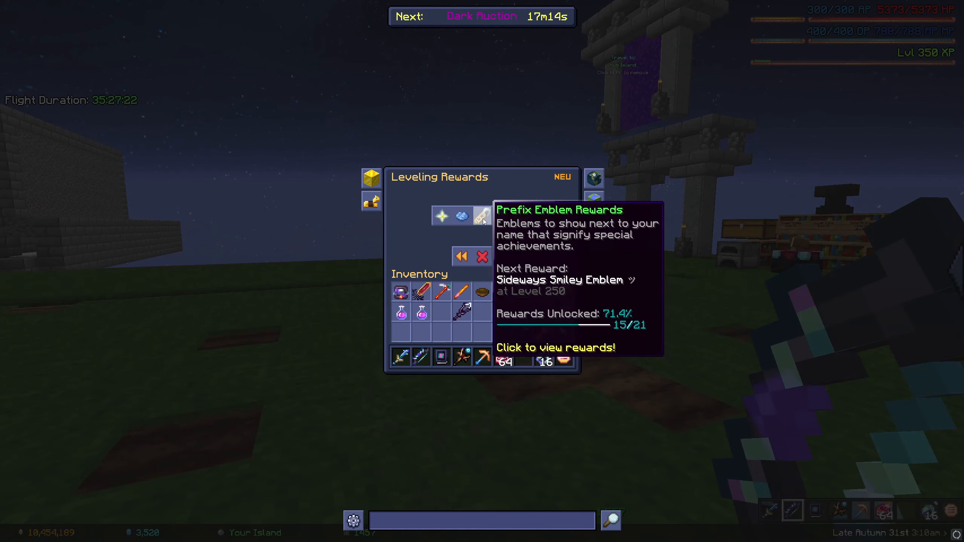
{"action": "left_click", "coordinate": [482, 216]}
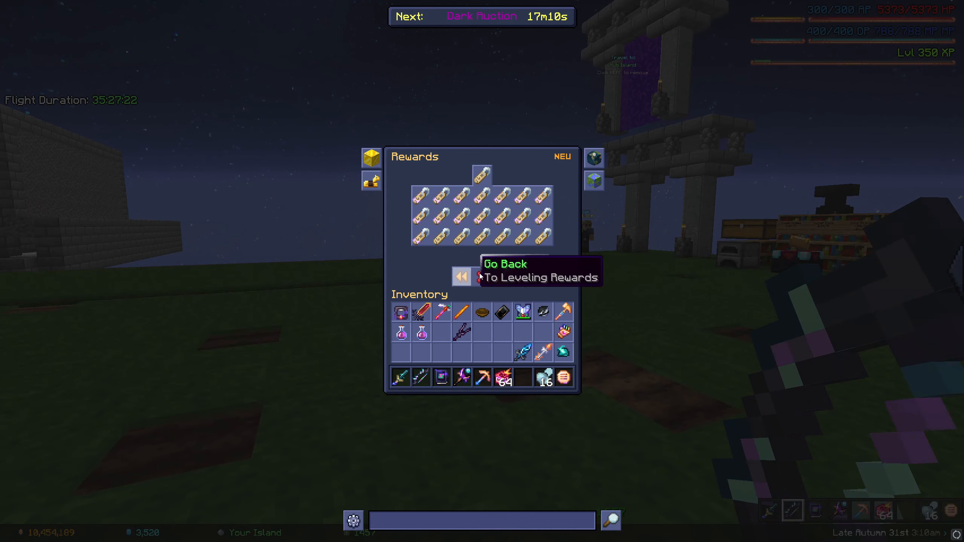
{"action": "left_click", "coordinate": [461, 277]}
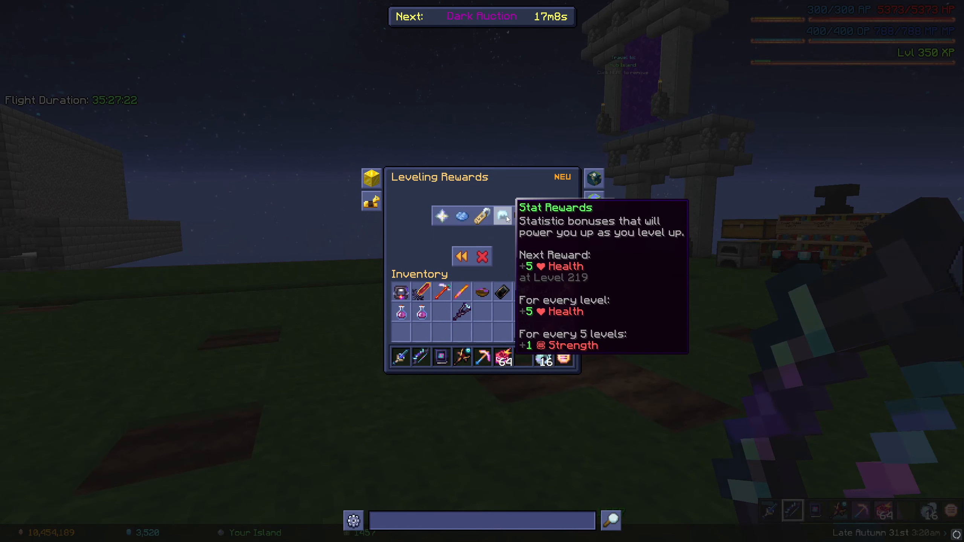
{"action": "left_click", "coordinate": [460, 256]}
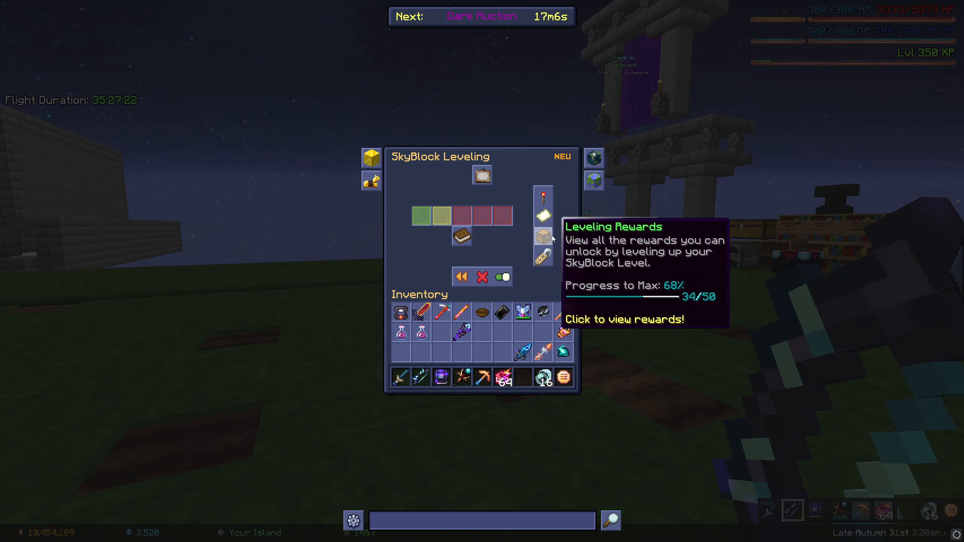
{"action": "mouse_move", "coordinate": [542, 257]}
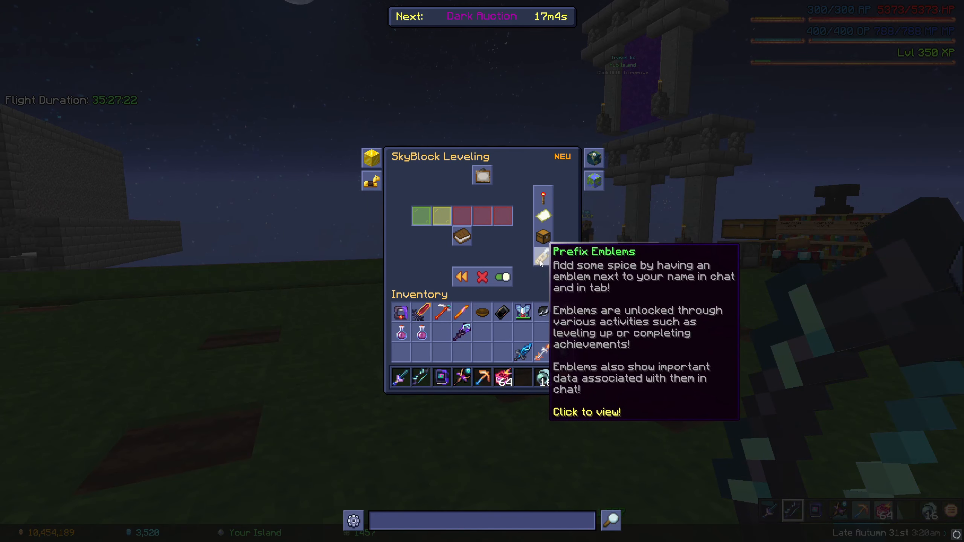
- View the Prefix Emblems collection to check unlocked and locked emblems
{"action": "left_click", "coordinate": [542, 255]}
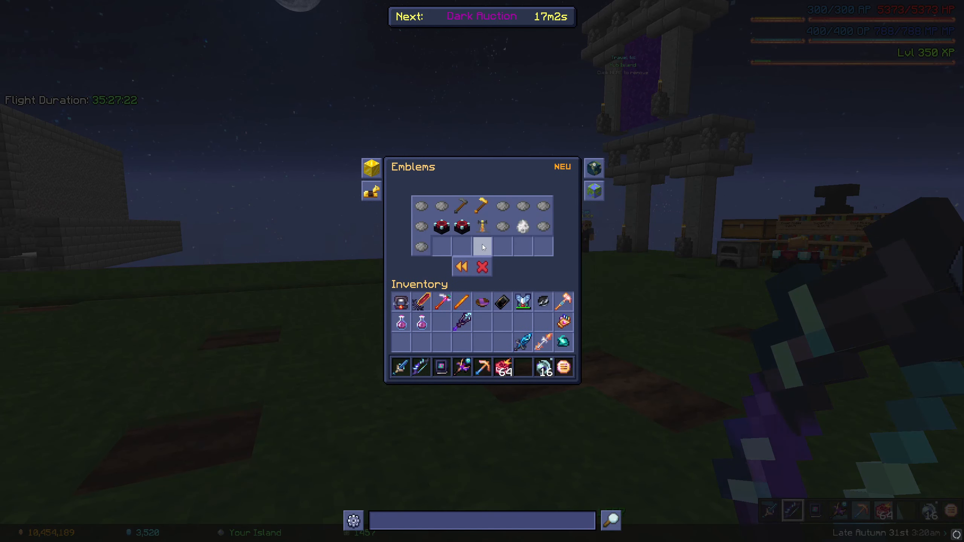
{"action": "mouse_move", "coordinate": [420, 248]}
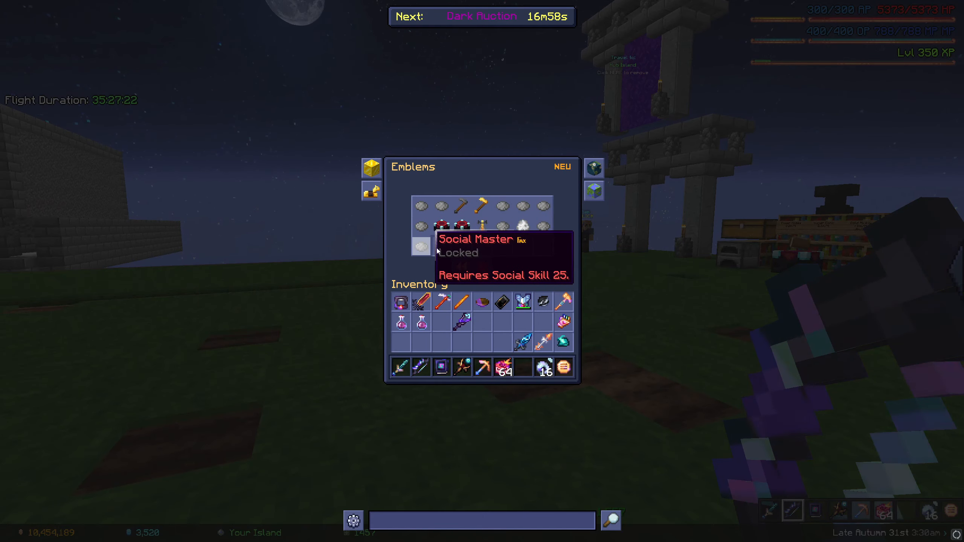
{"action": "mouse_move", "coordinate": [523, 224]}
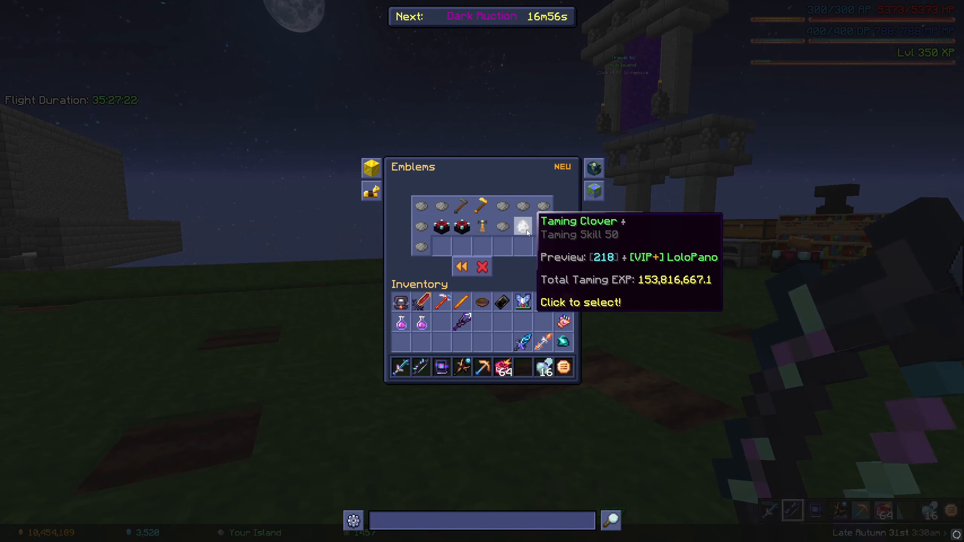
{"action": "mouse_move", "coordinate": [420, 247]}
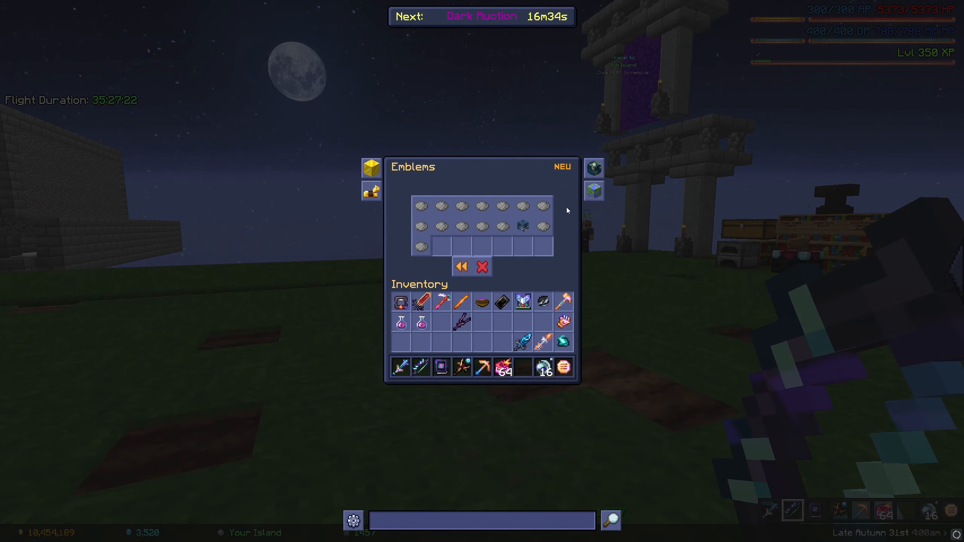
{"action": "mouse_move", "coordinate": [421, 246]}
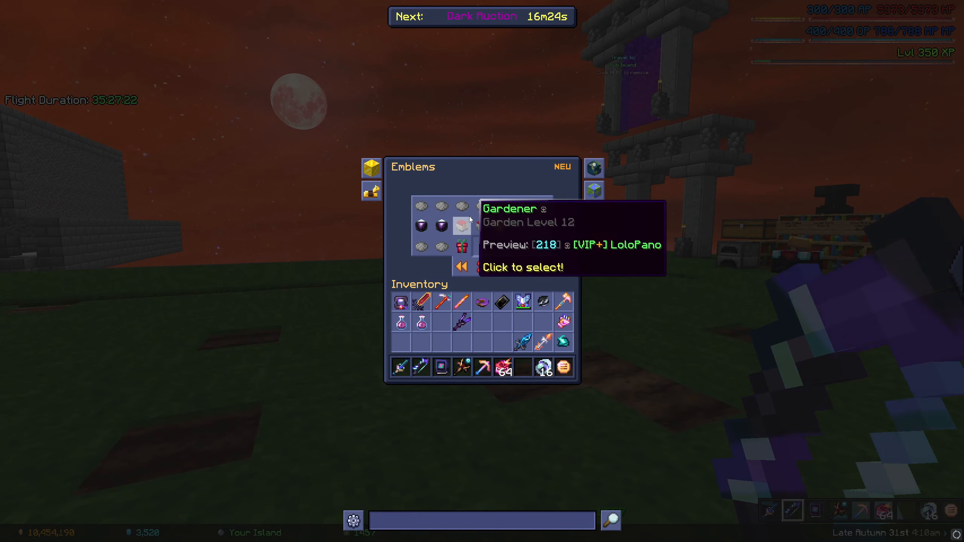
{"action": "mouse_move", "coordinate": [420, 212]}
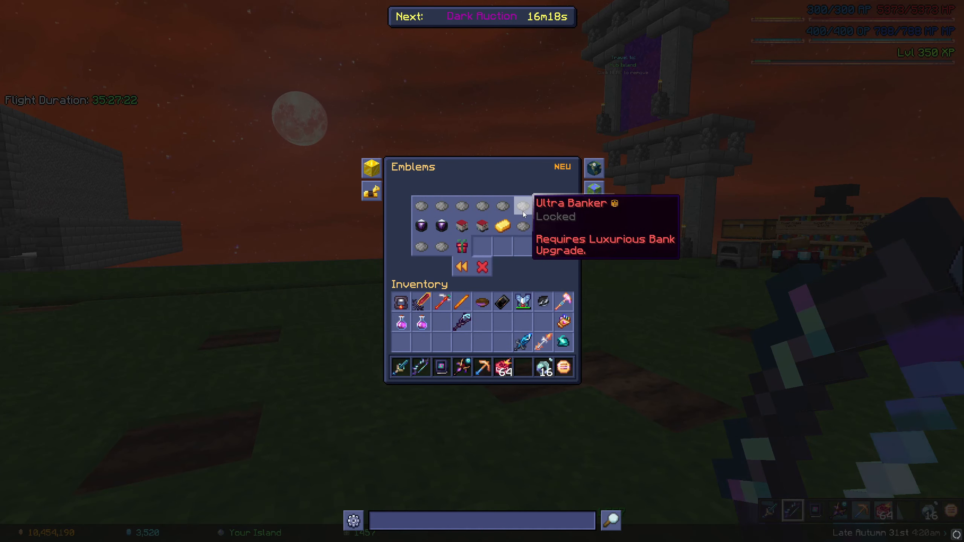
{"action": "mouse_move", "coordinate": [523, 226]}
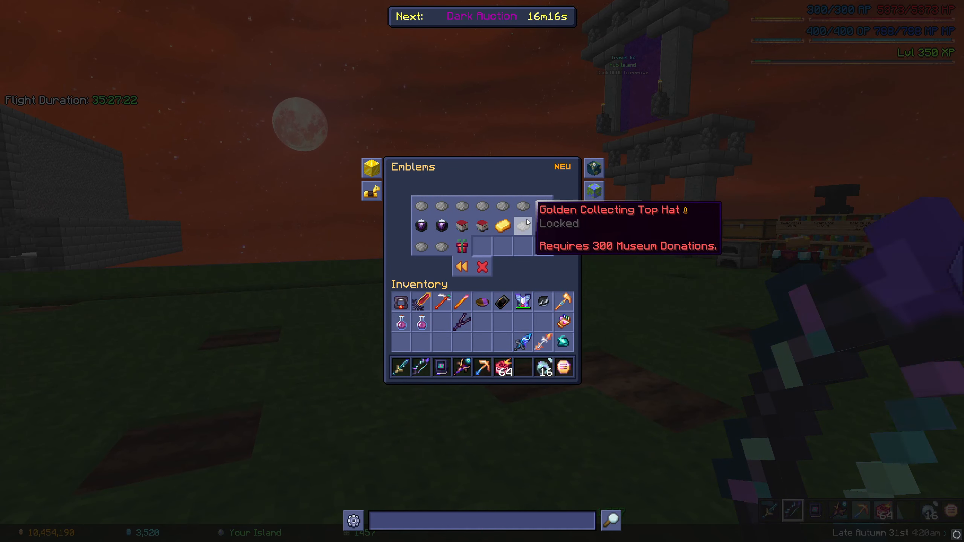
{"action": "mouse_move", "coordinate": [421, 226]}
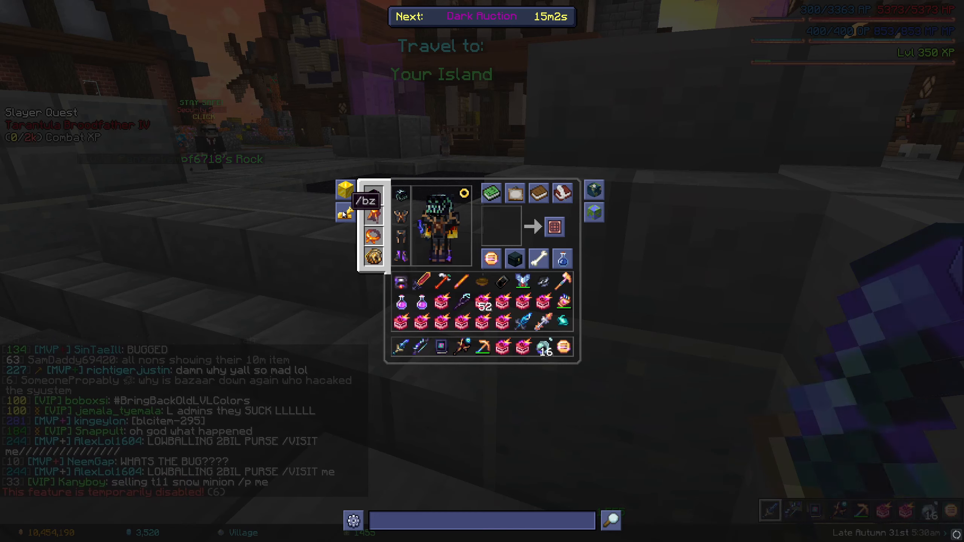
{"action": "mouse_move", "coordinate": [541, 348]}
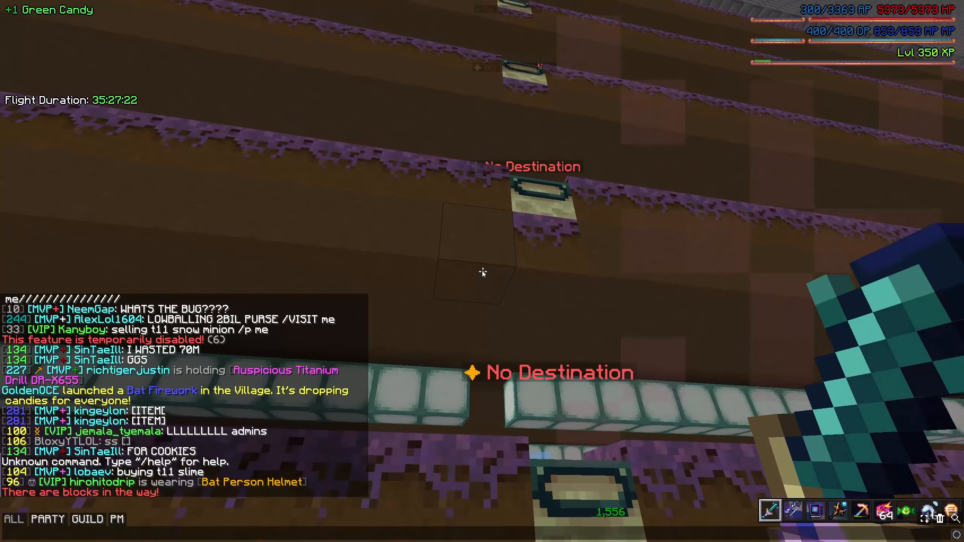
- Warp to the Garden with '/warp gard' after the bazaar reports disabled
{"action": "type", "text": "/warp gard"}
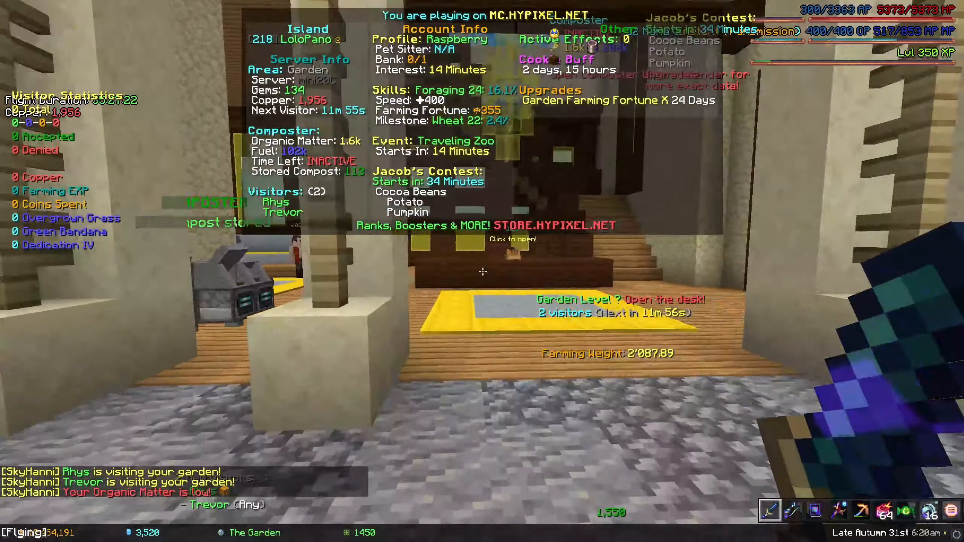
- Check visitor Trevor's offer requiring five Mutant Nether Wart the player lacks, then close it
{"action": "left_click", "coordinate": [482, 270]}
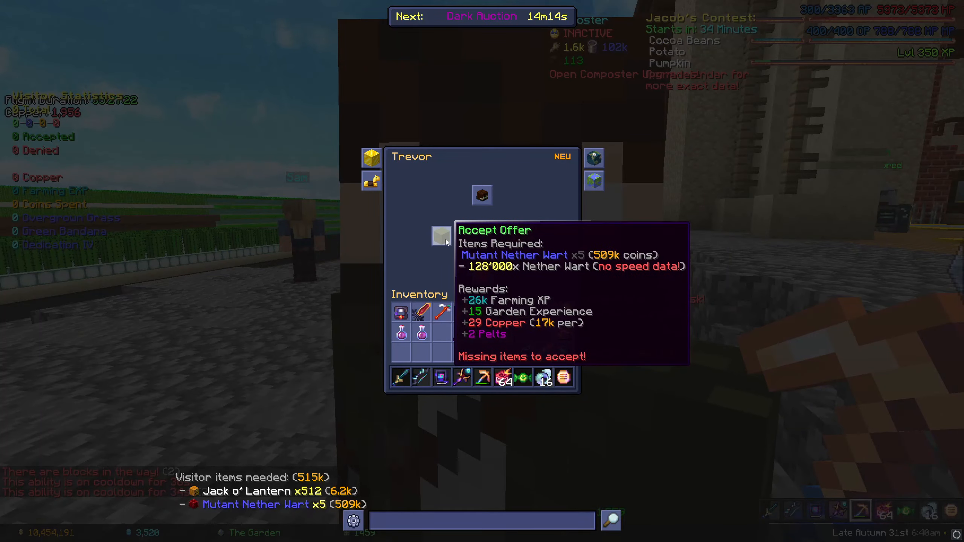
{"action": "key", "text": "Escape"}
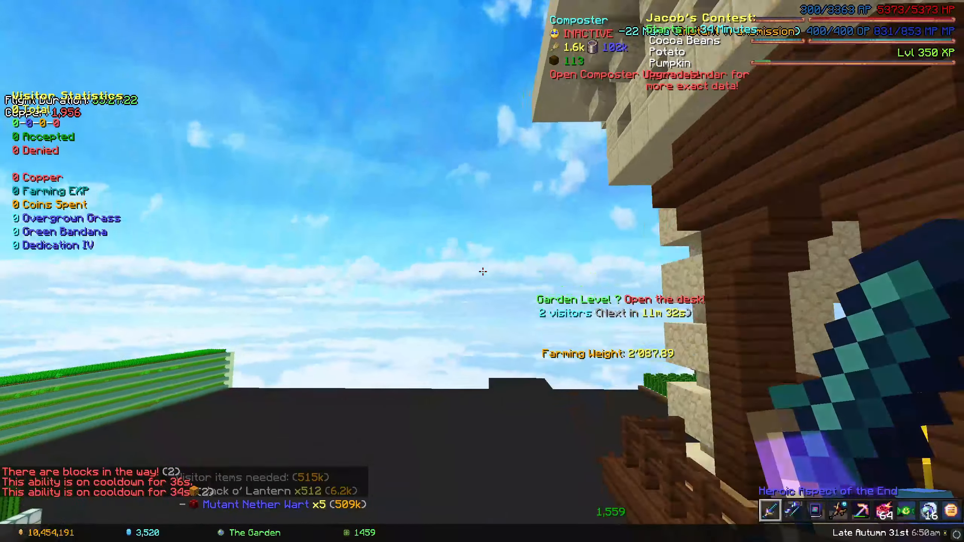